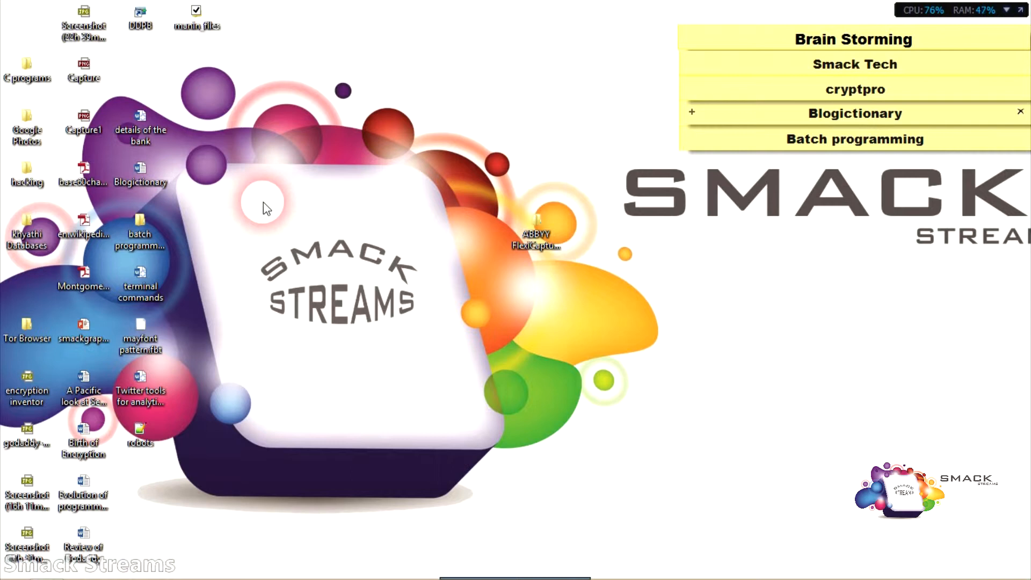
Refresh the desktop icons and close the blank Notepad window.
{"action": "right_click", "coordinate": [295, 266]}
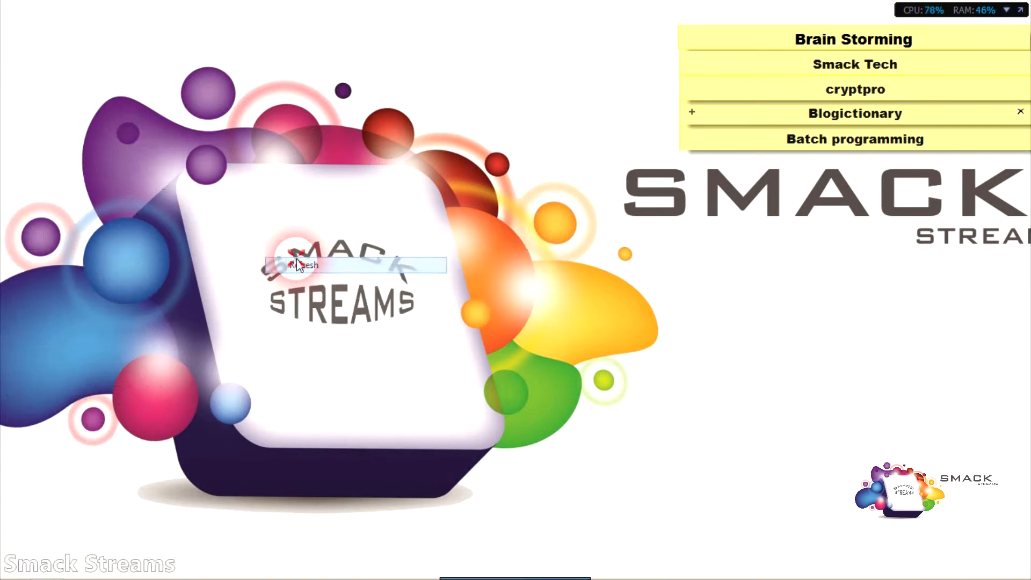
{"action": "left_click", "coordinate": [304, 265]}
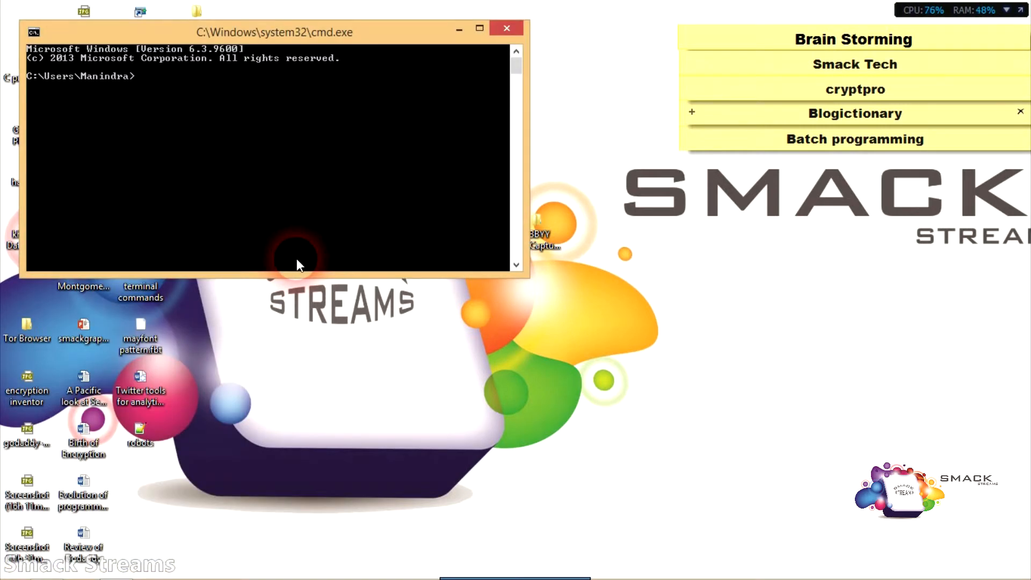
{"action": "type", "text": "notepad"}
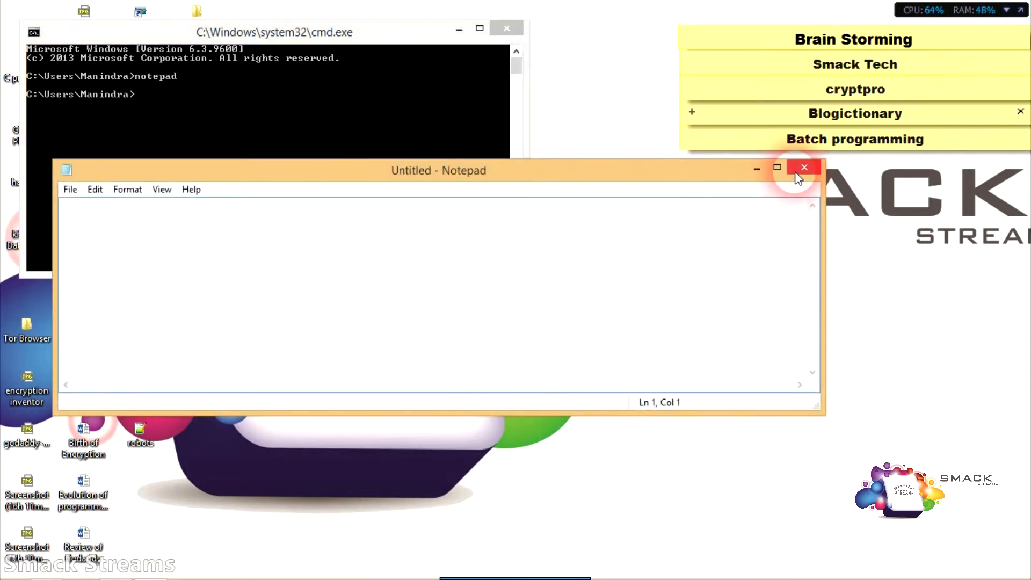
{"action": "left_click", "coordinate": [803, 167]}
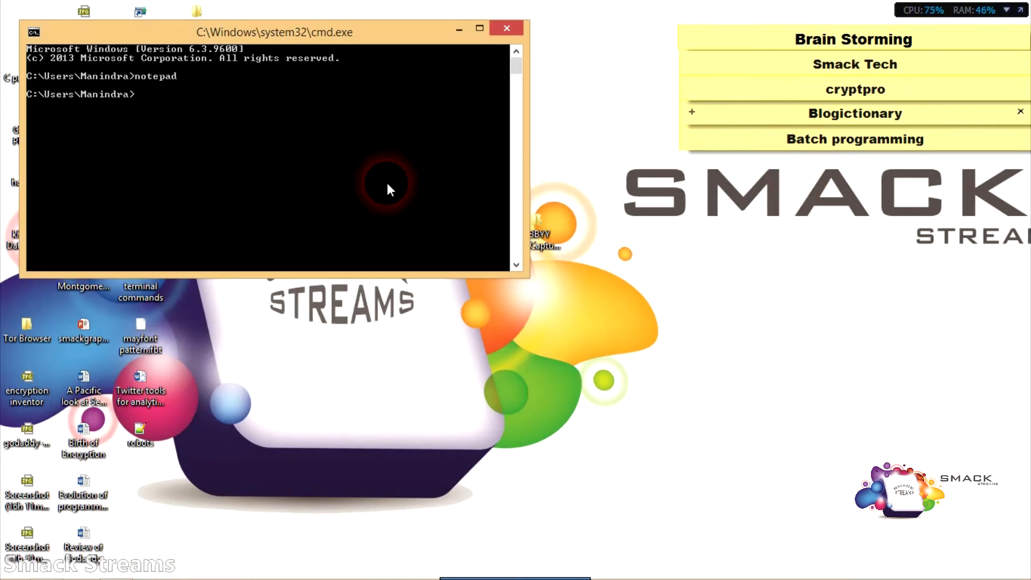
Type 'shutdown.' and then 'cmd' as the program to launch in Run.
{"action": "type", "text": "shut"}
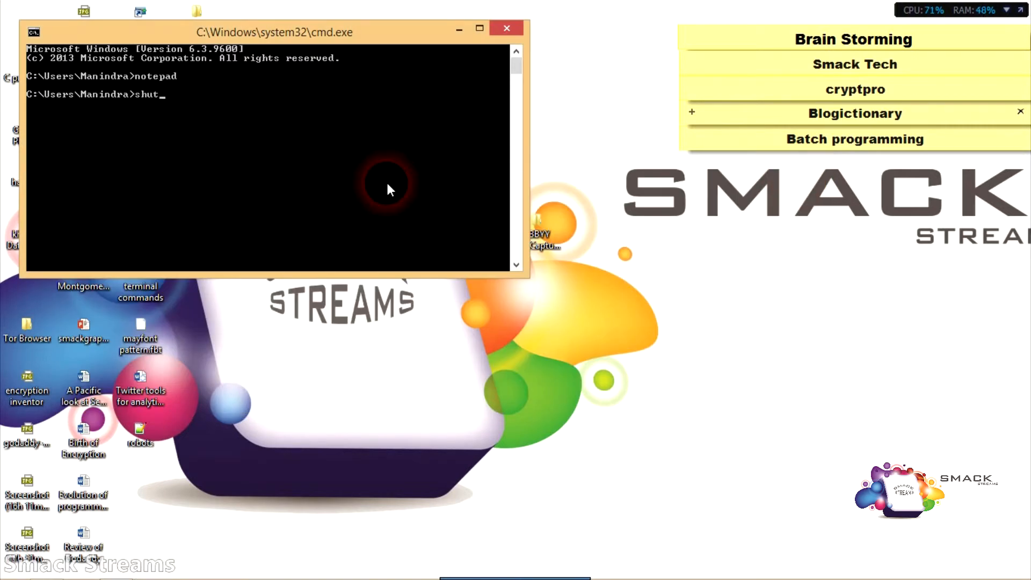
{"action": "type", "text": "down."}
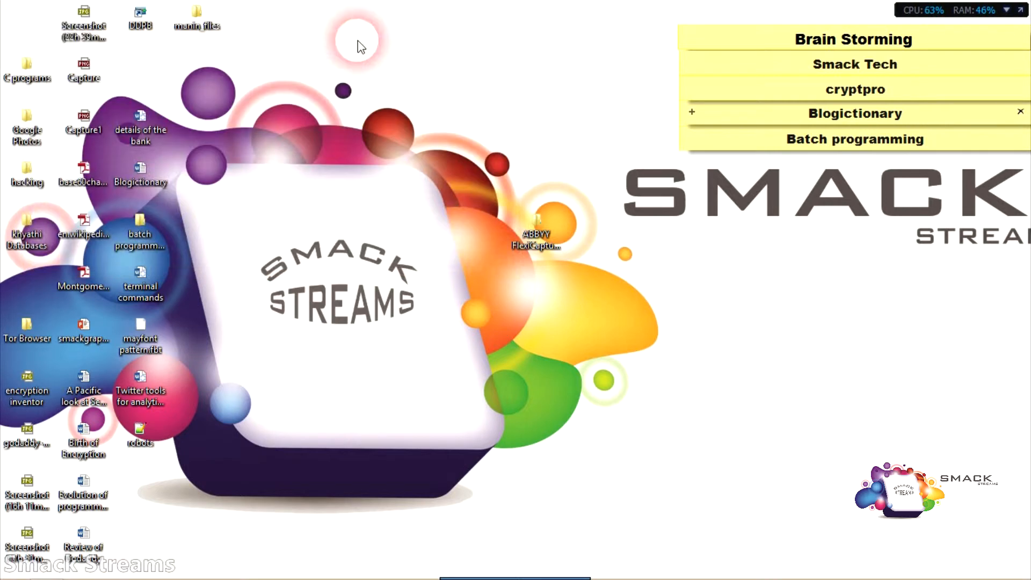
{"action": "mouse_move", "coordinate": [242, 167]}
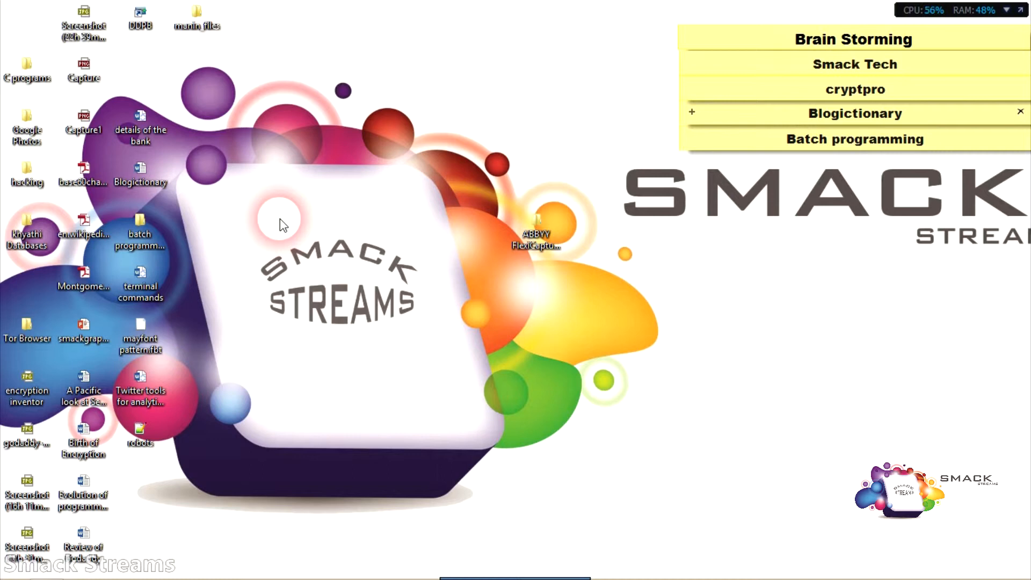
{"action": "type", "text": "cmd"}
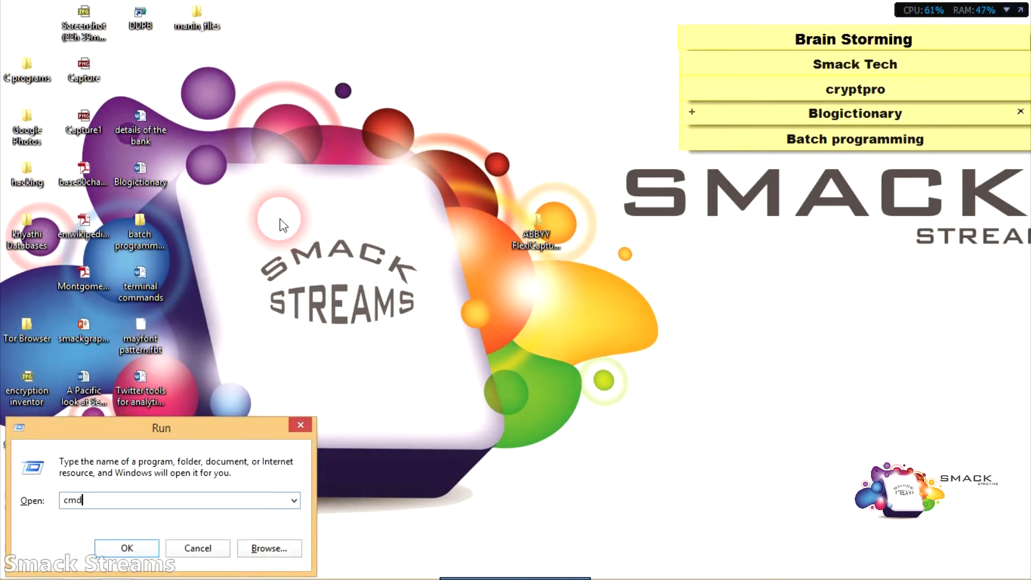
Confirm the Run dialog to launch the Command Prompt.
{"action": "left_click", "coordinate": [126, 547]}
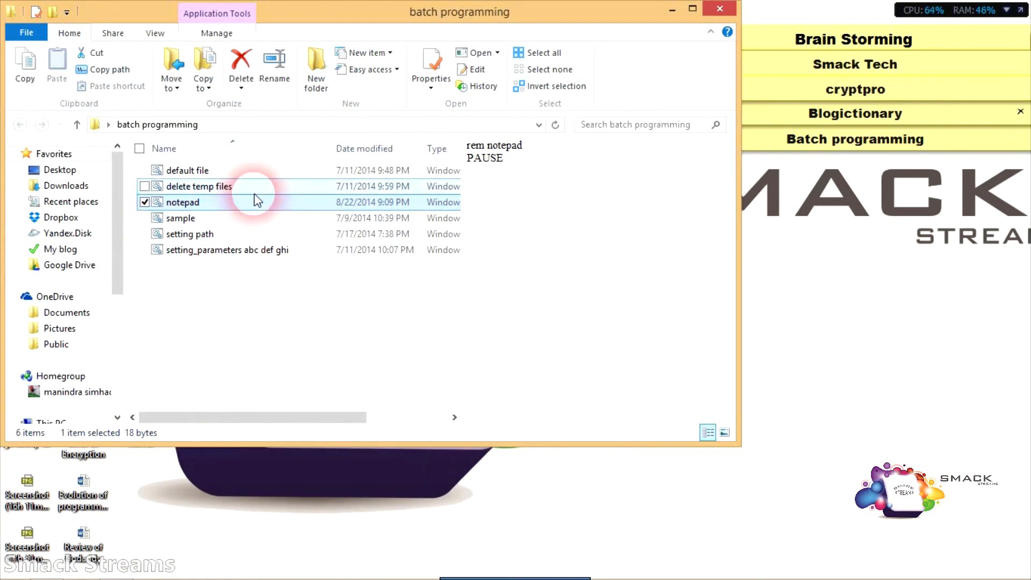
Run the 'delete temp files' script in cmd, continue past PAUSE, then close the window.
{"action": "left_click", "coordinate": [199, 186]}
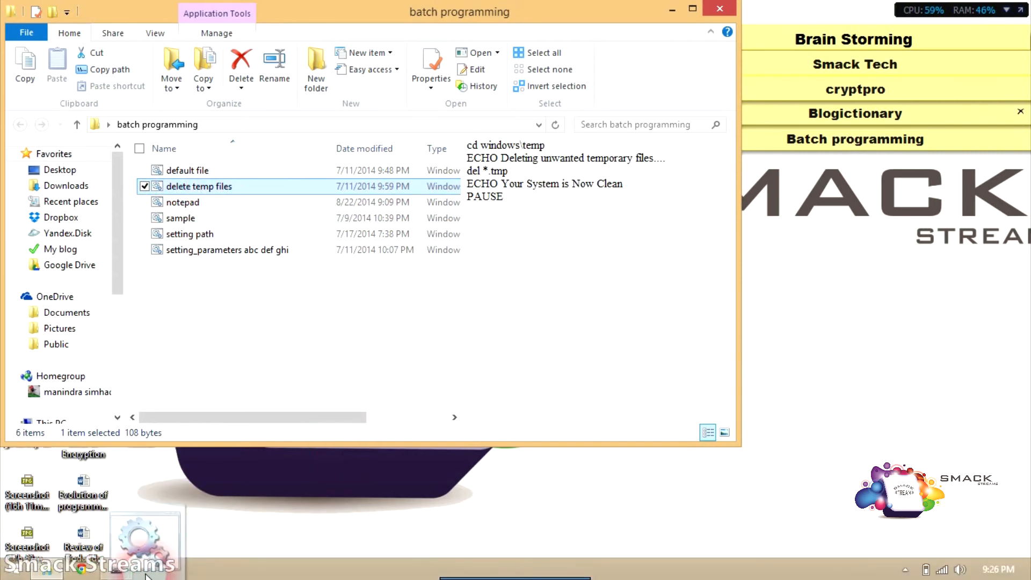
{"action": "double_click", "coordinate": [199, 186]}
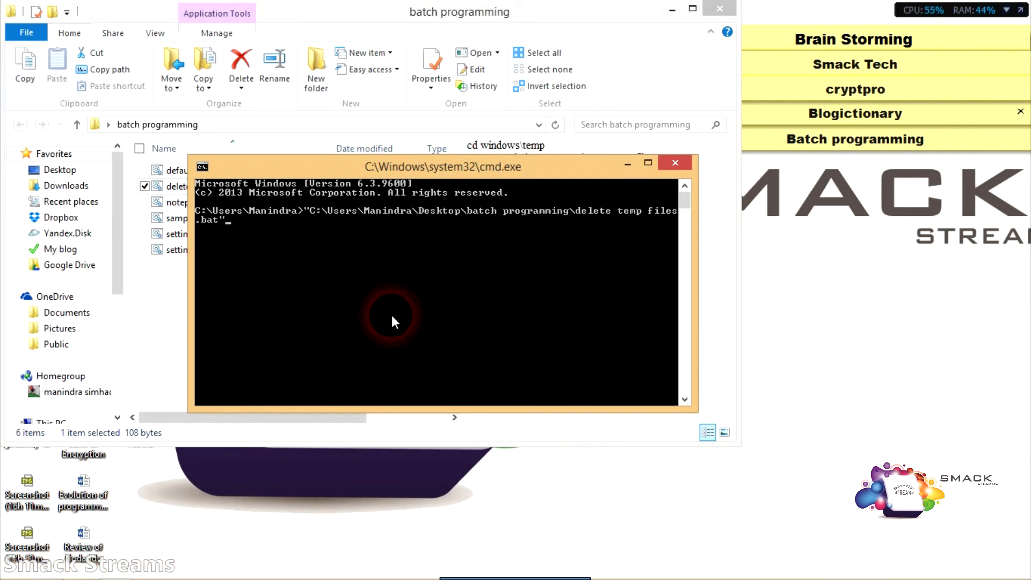
{"action": "key", "text": "enter"}
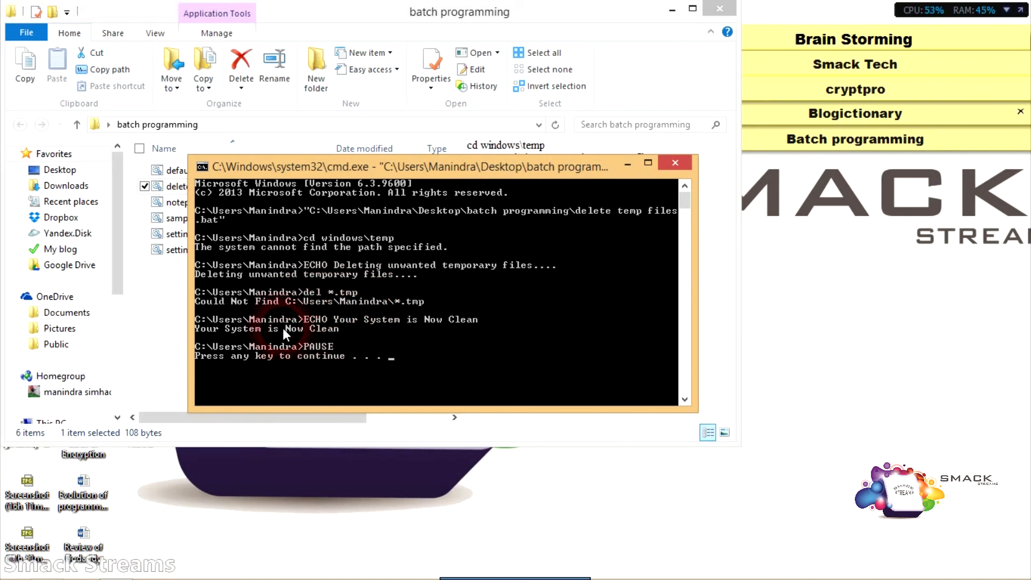
{"action": "mouse_move", "coordinate": [421, 290]}
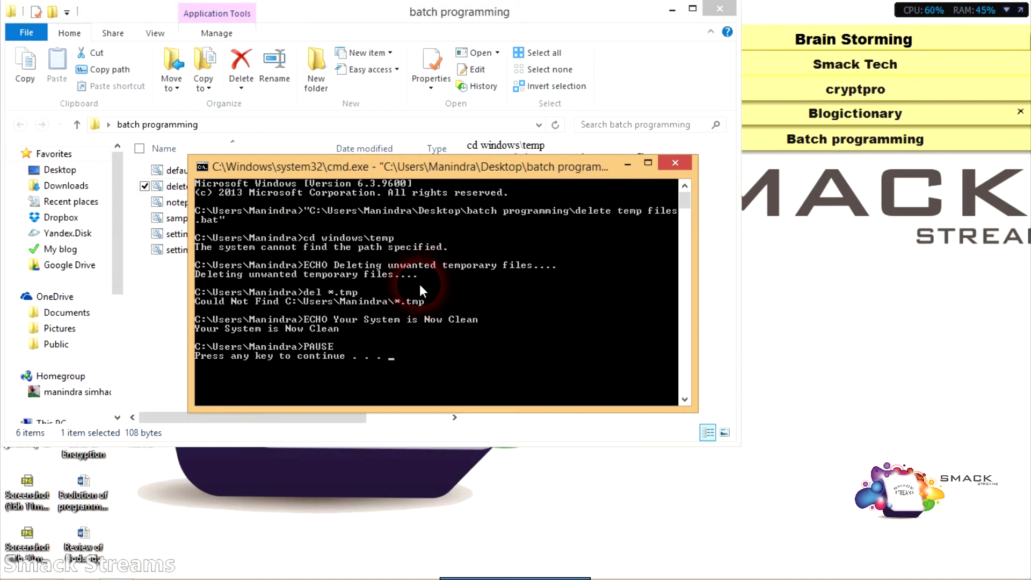
{"action": "mouse_move", "coordinate": [347, 321]}
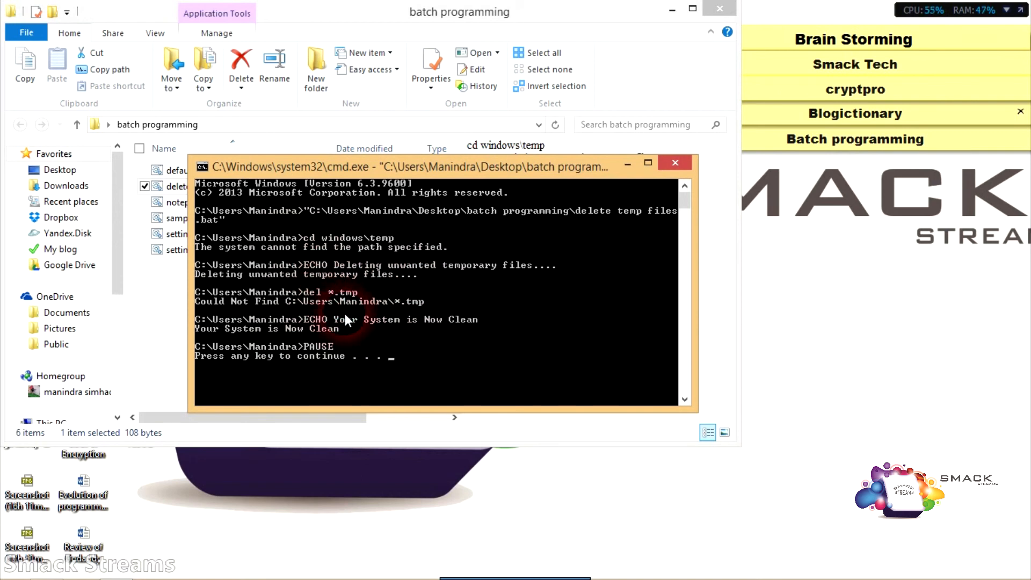
{"action": "key", "text": "enter"}
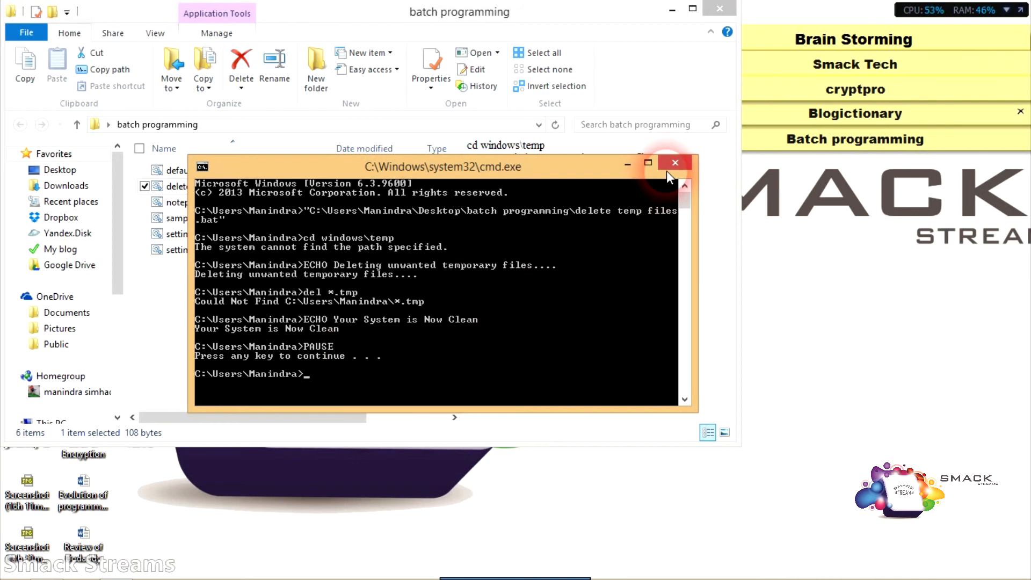
{"action": "left_click", "coordinate": [674, 162]}
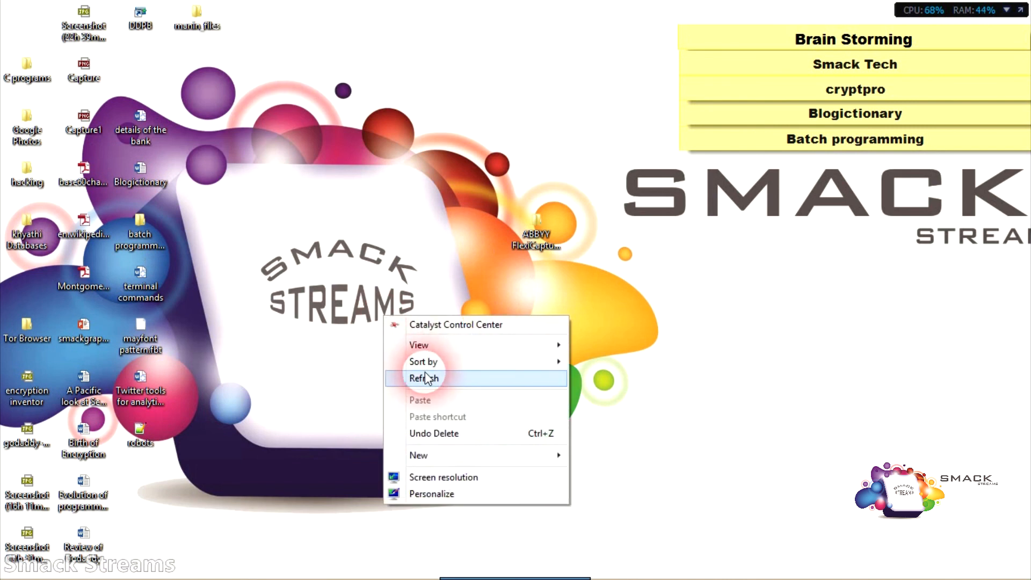
{"action": "left_click", "coordinate": [425, 378]}
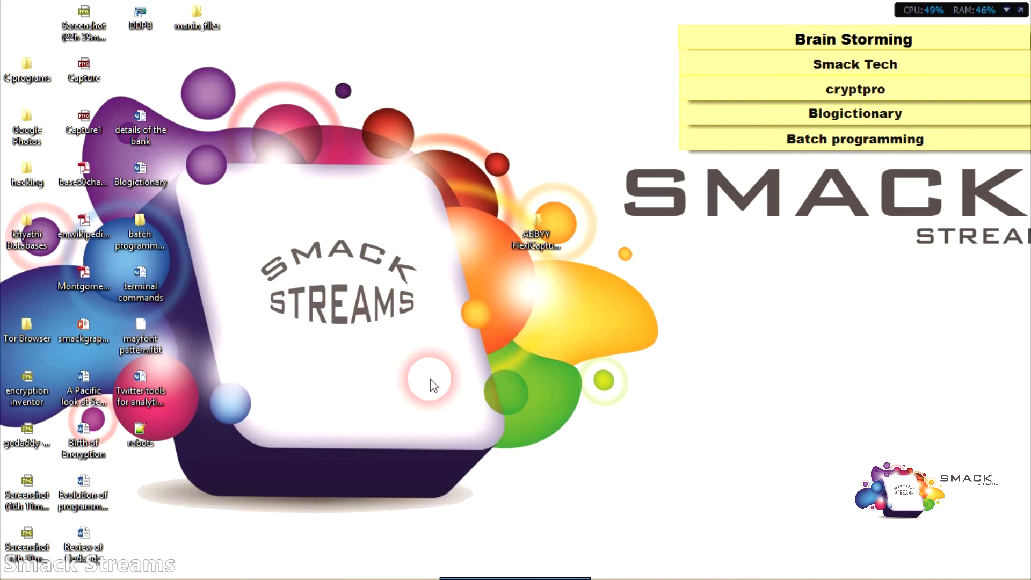